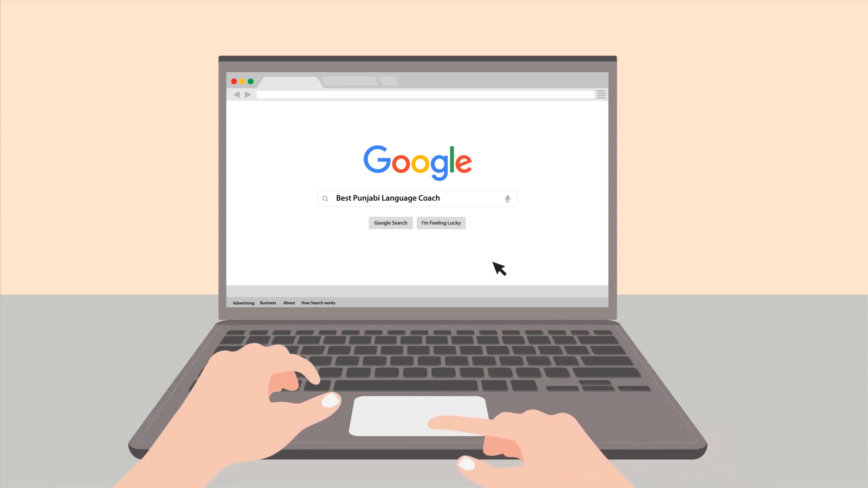
click(390, 223)
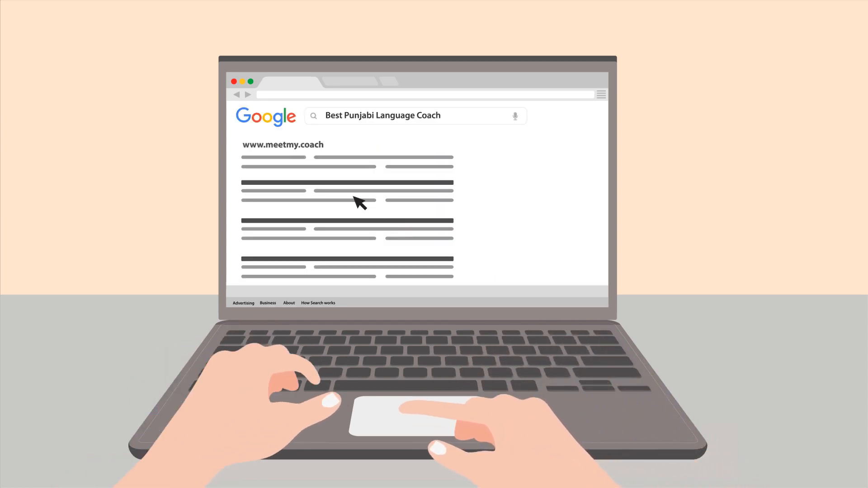
click(284, 145)
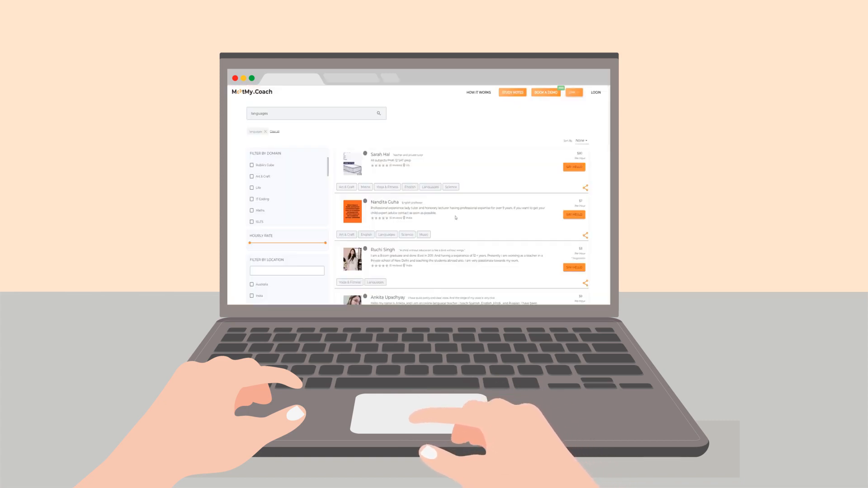
scroll(down, 3)
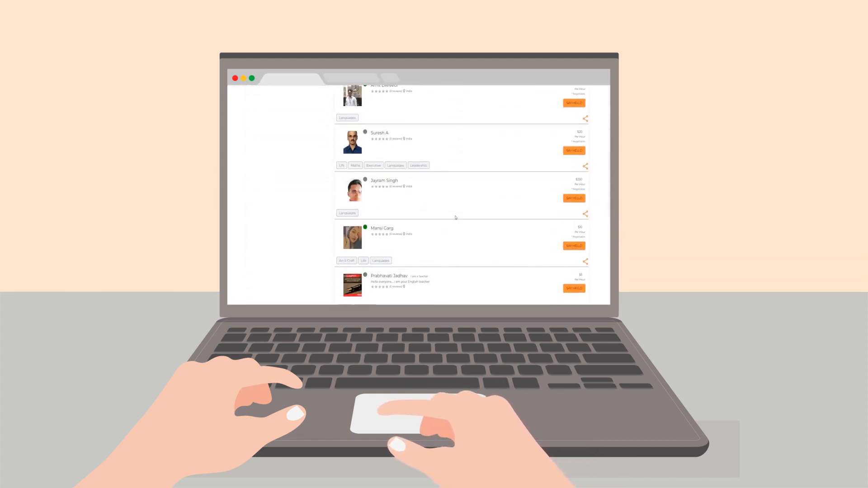